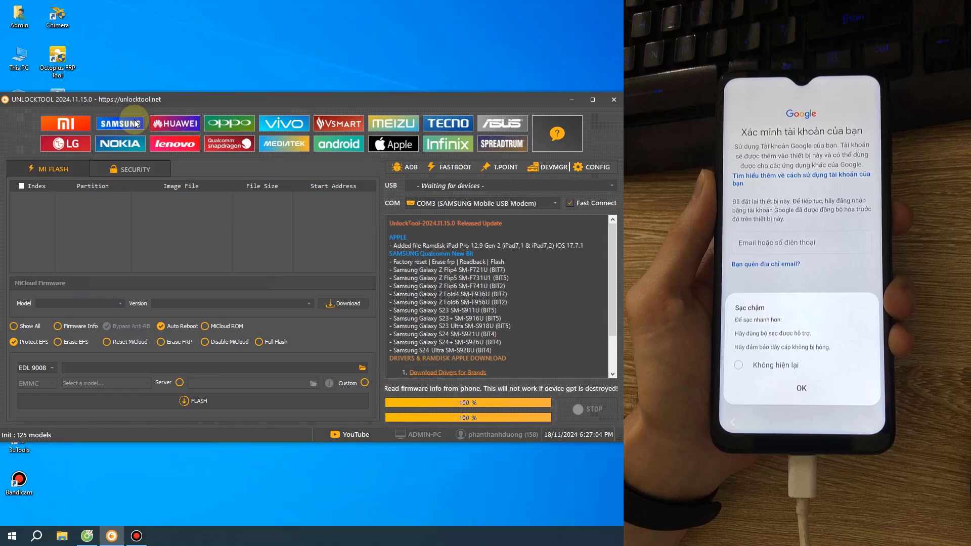
# Select the SAMSUNG brand and launch [COM] REMOVE FRP [2023]
pyautogui.click(120, 123)
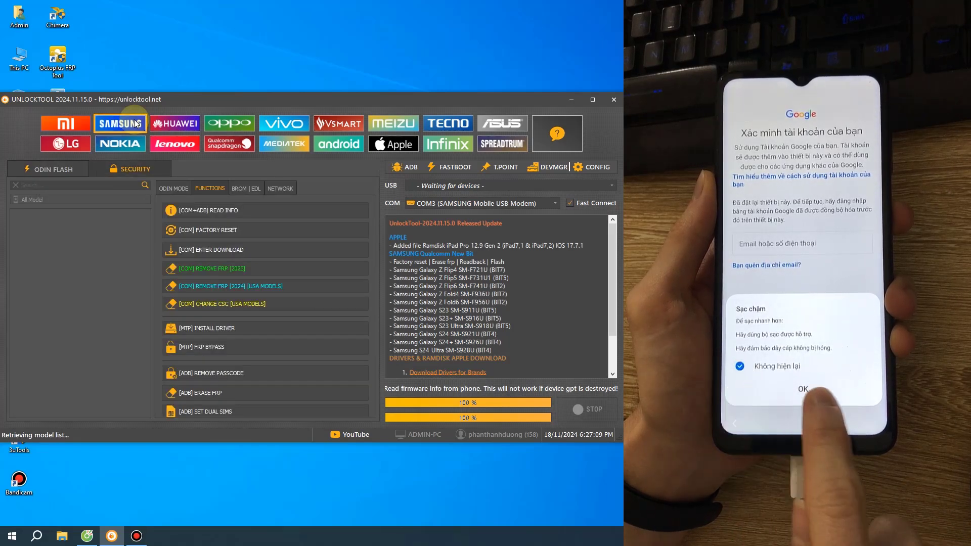
pyautogui.click(119, 122)
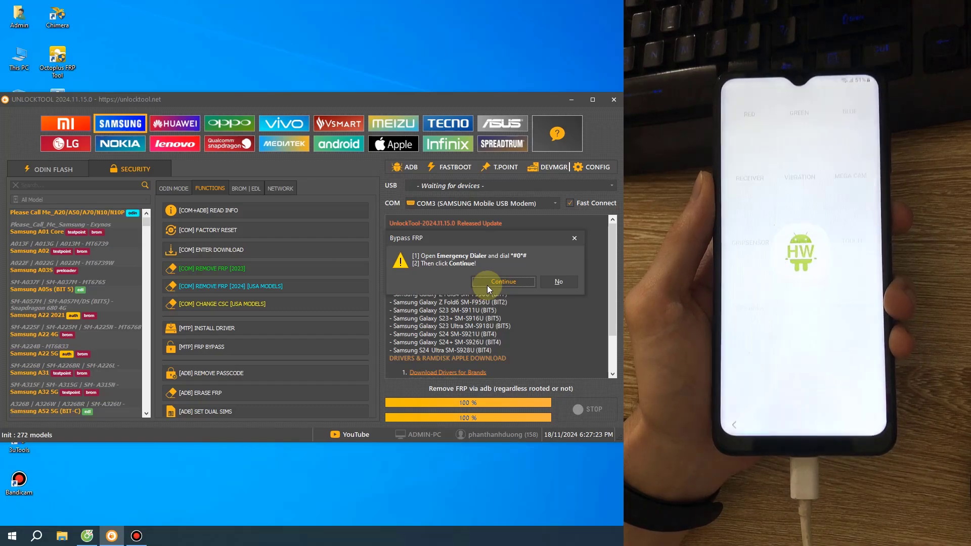
# Confirm the dialer code, then relaunch REMOVE FRP [2023] after Enabling ADB fails
pyautogui.click(503, 282)
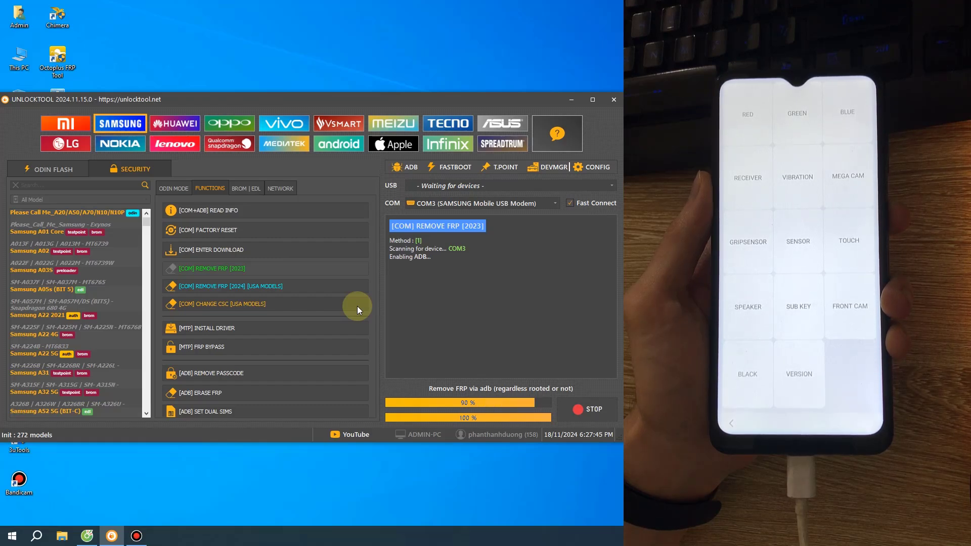
pyautogui.click(589, 410)
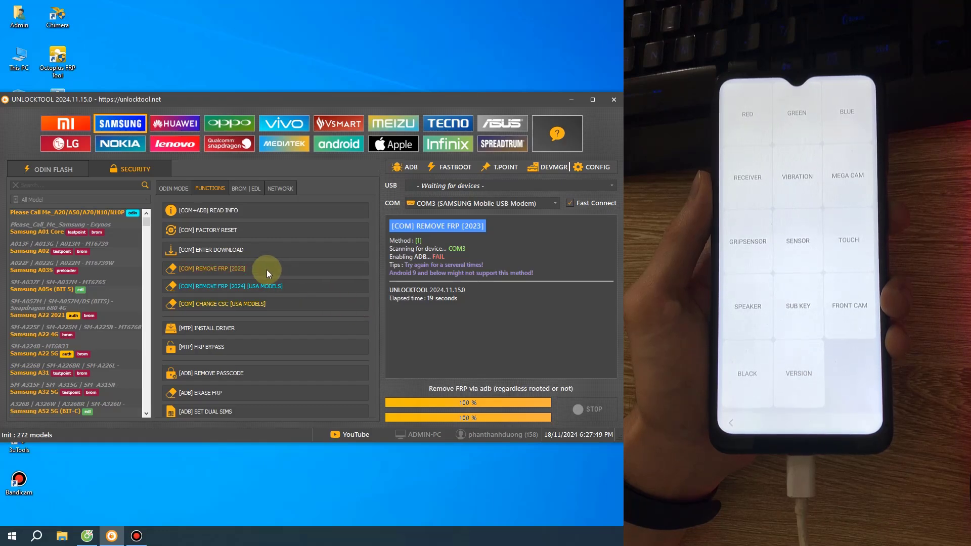
pyautogui.click(212, 269)
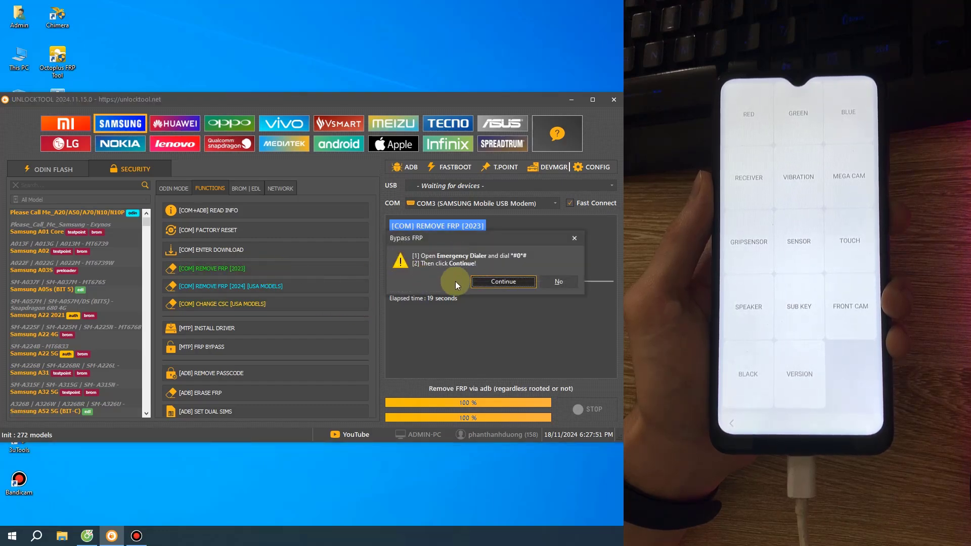
# Confirm the dialer code, choose Method 2 [New], and stop after 'Removing FRP... OK'
pyautogui.click(504, 282)
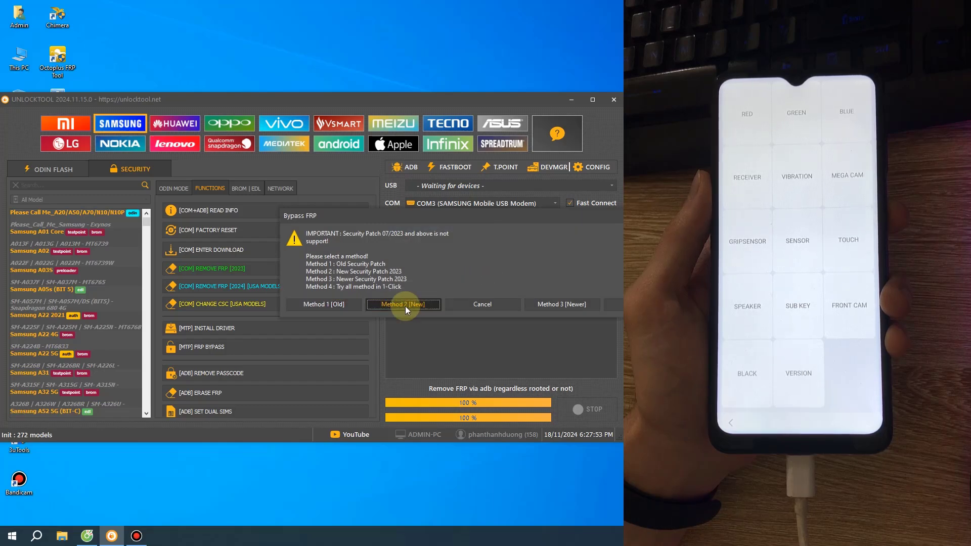
pyautogui.click(403, 304)
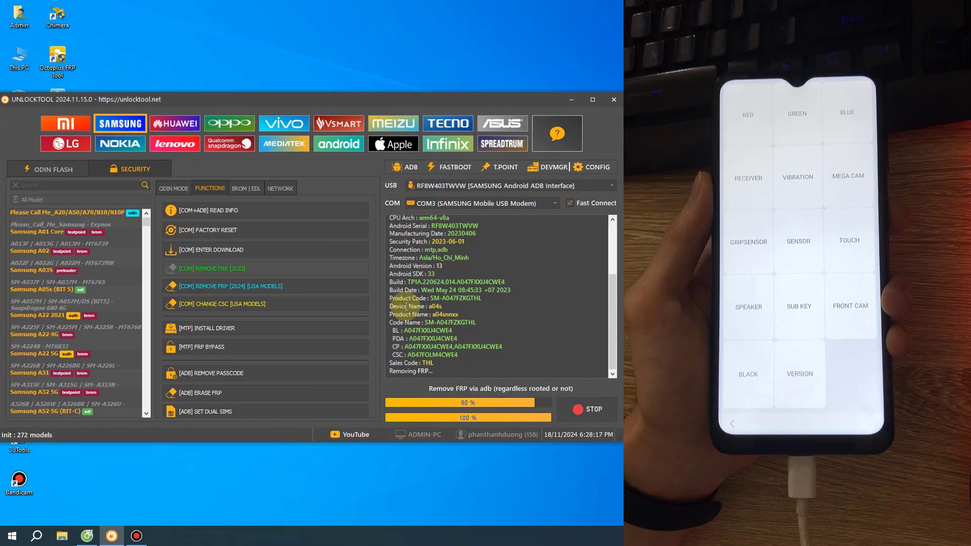
pyautogui.click(586, 409)
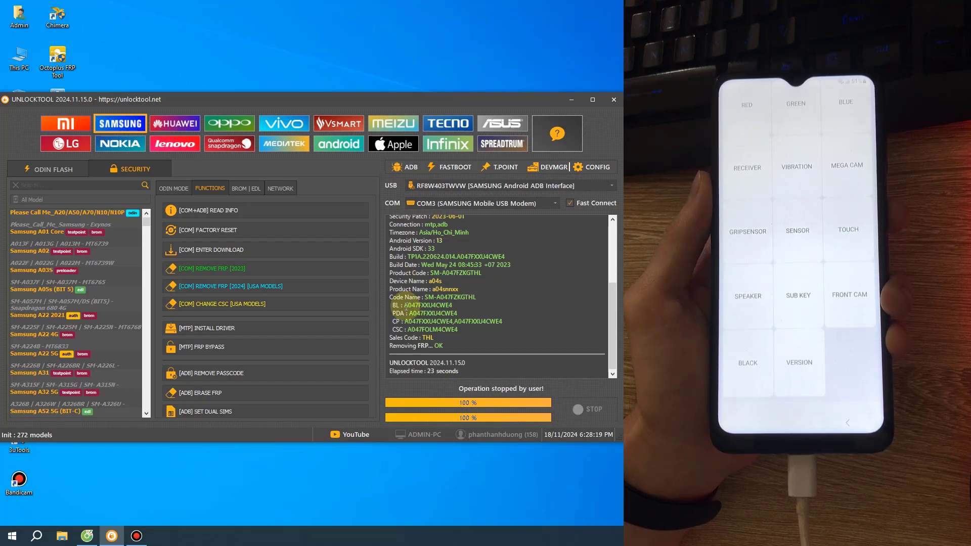